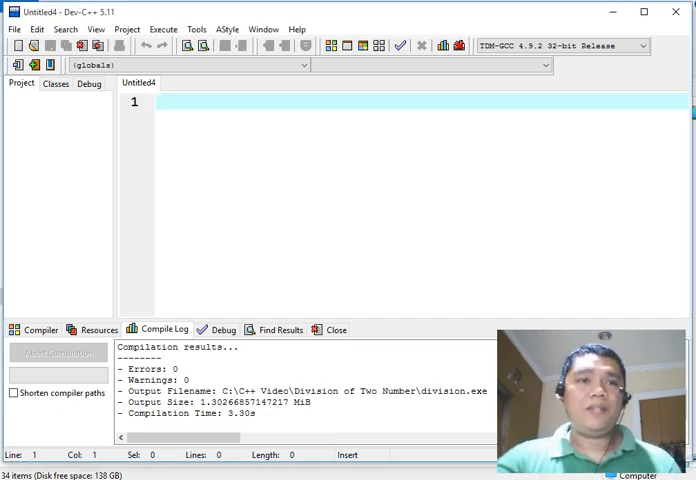
- Add comment lines for the file name and author Jake Rodriguez Rompereda, MAED-IT
{"action": "type", "text": "//"}
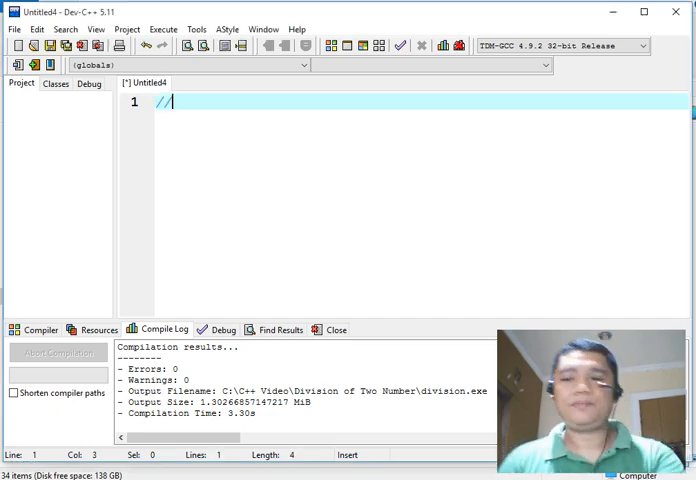
{"action": "type", "text": "are"}
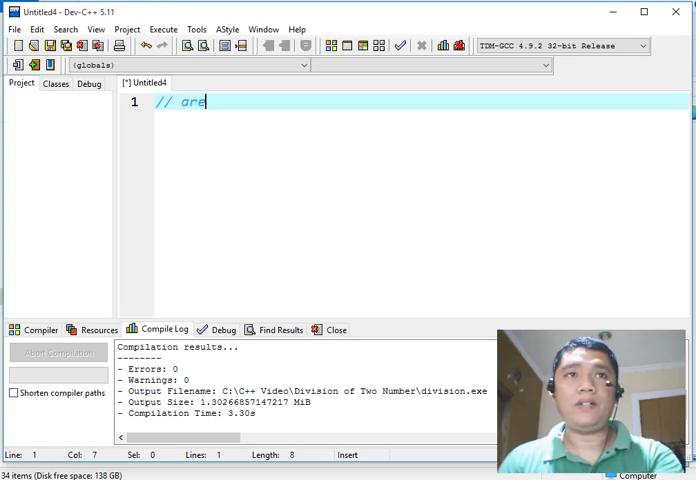
{"action": "type", "text": "a"}
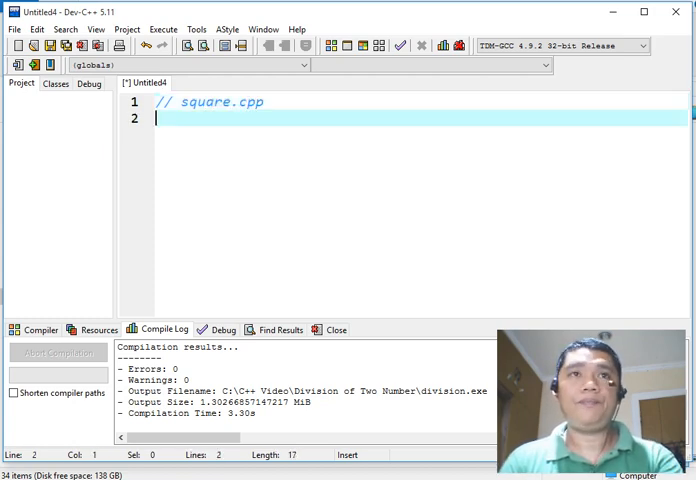
{"action": "type", "text": "//"}
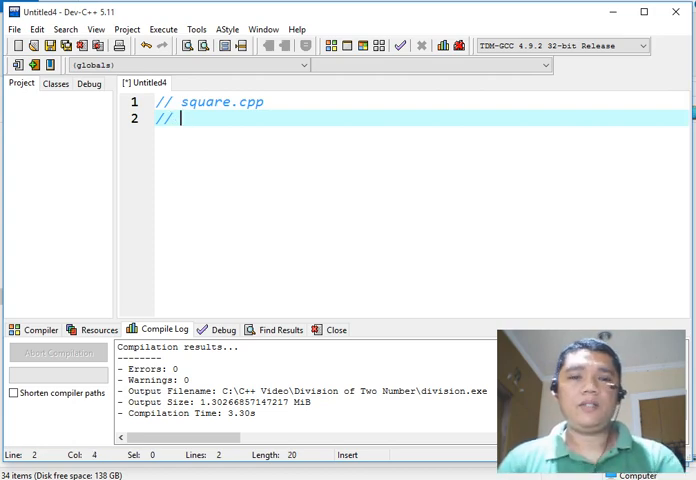
{"action": "type", "text": "Auth"}
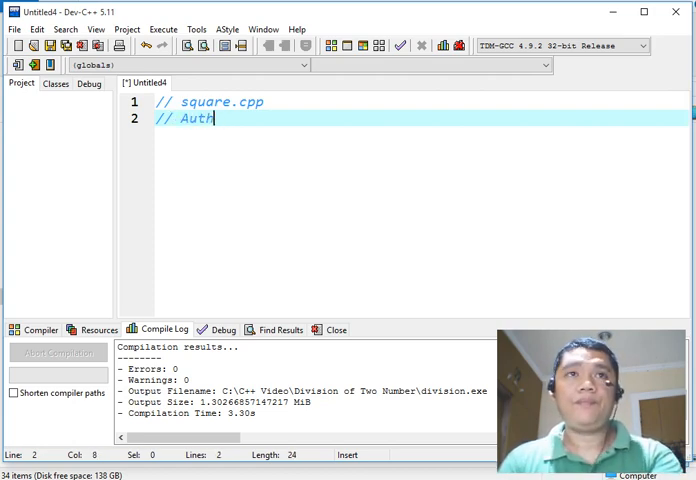
{"action": "type", "text": "r"}
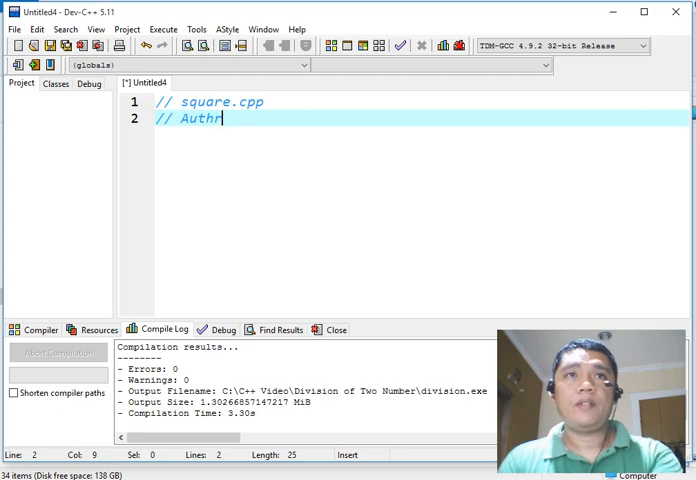
{"action": "type", "text": "or"}
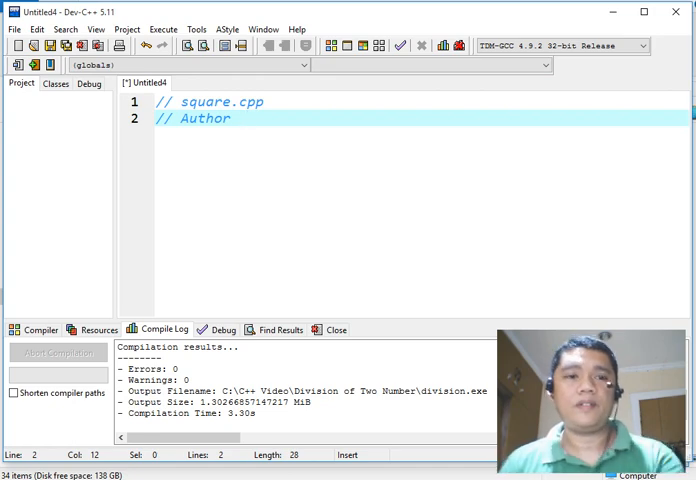
{"action": "type", "text": ":"}
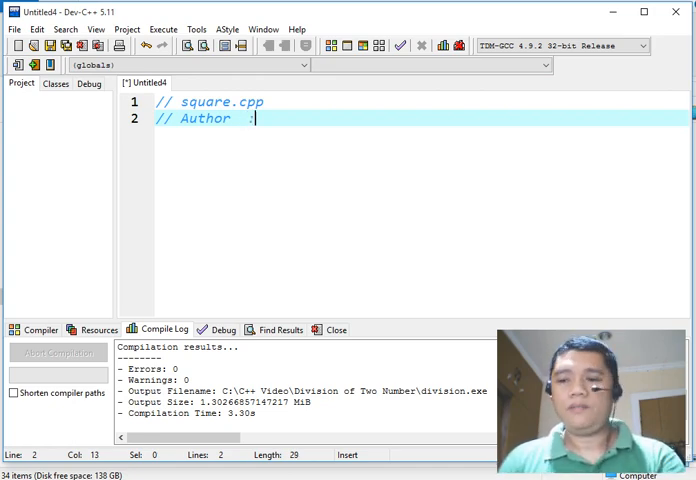
{"action": "type", "text": "Jake R"}
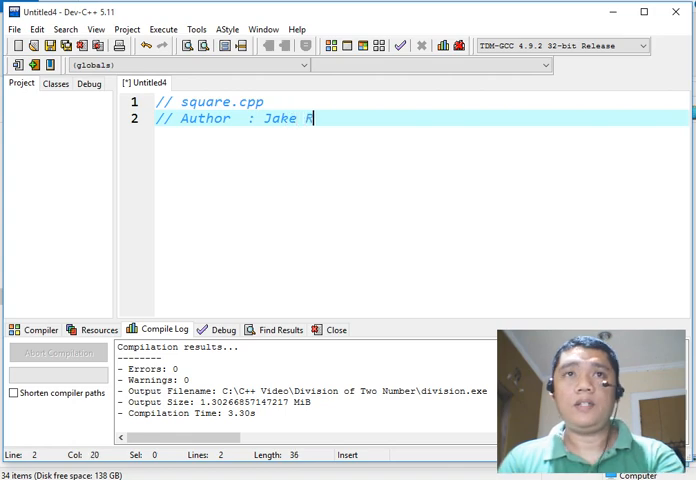
{"action": "type", "text": "odriguez R"}
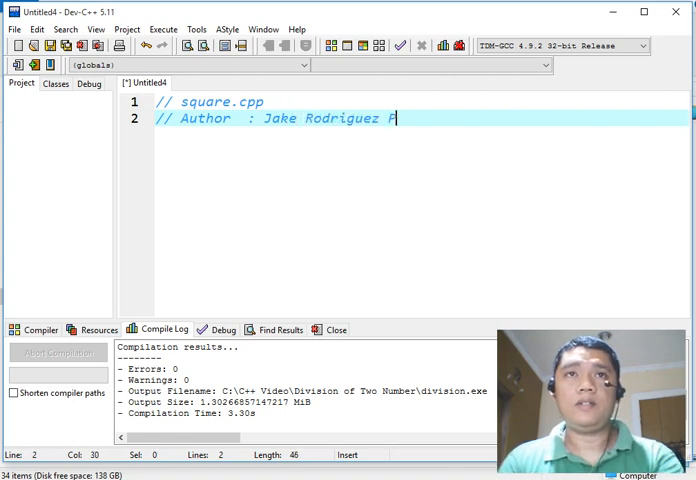
{"action": "type", "text": "om"}
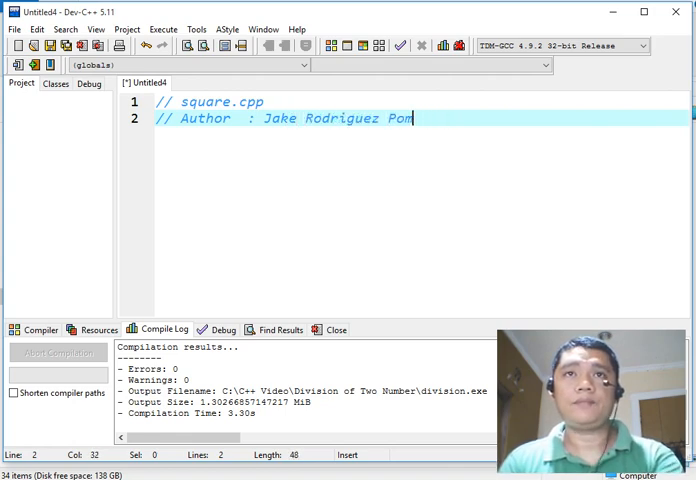
{"action": "type", "text": "perada,M"}
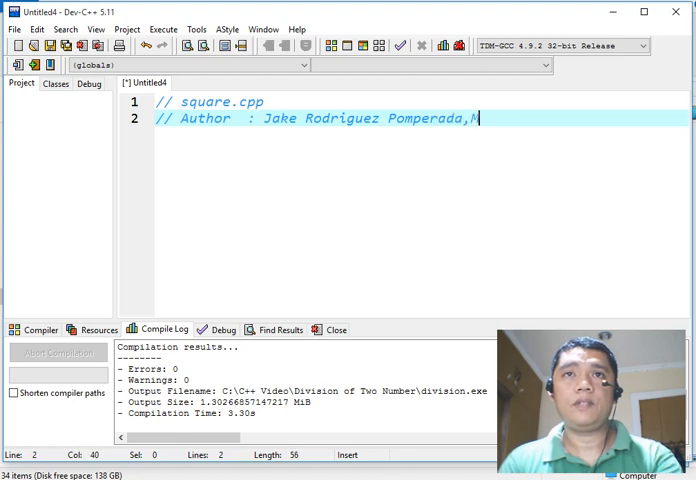
{"action": "type", "text": "AED-IT"}
{"action": "type", "text": "//"}
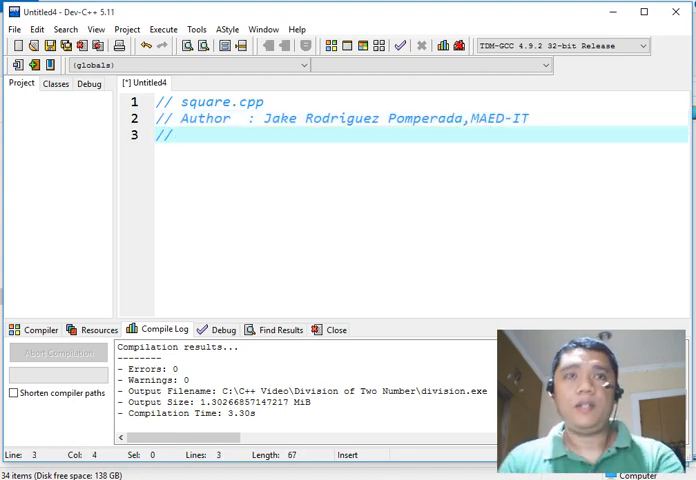
- Add the date comment line: October 16, 2019, 5:32 AM, Wednesday
{"action": "type", "text": "Date   :"}
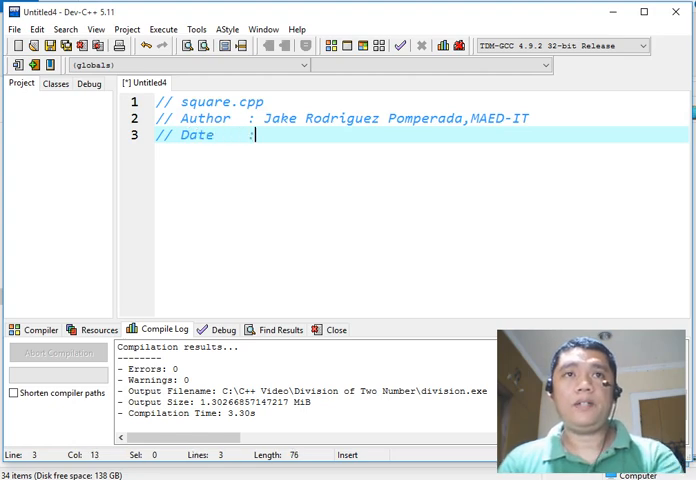
{"action": "type", "text": "October"}
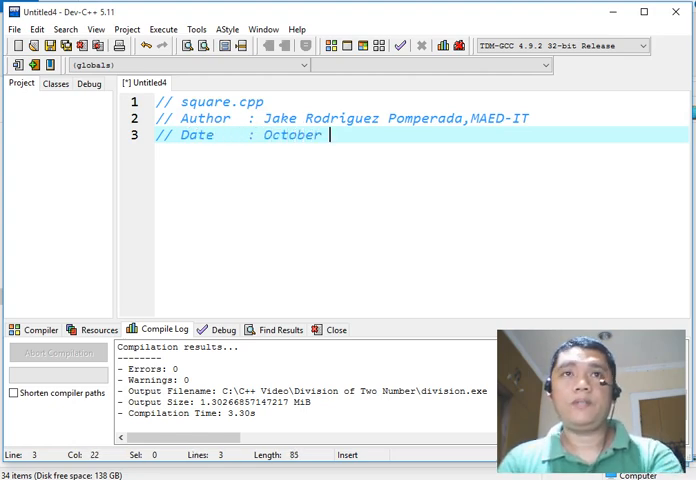
{"action": "type", "text": "16, 2"}
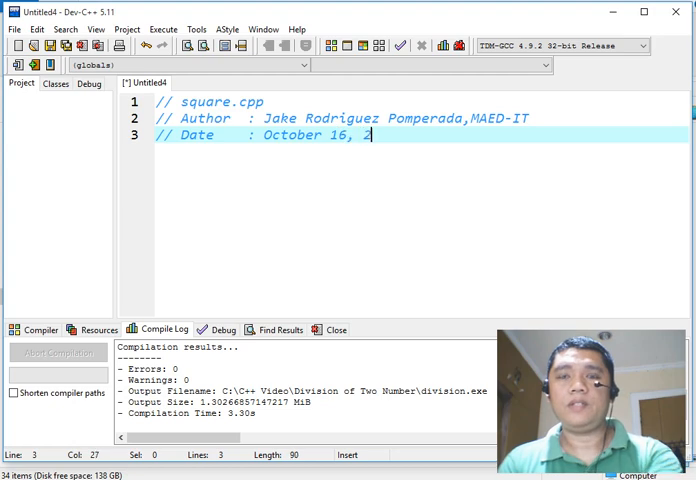
{"action": "type", "text": "019"}
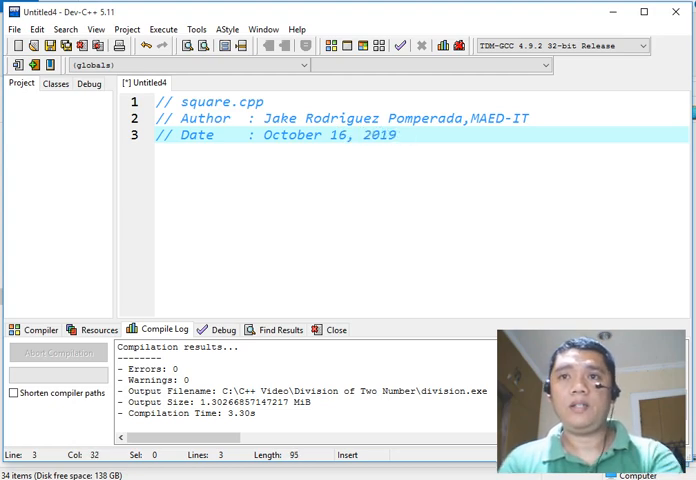
{"action": "type", "text": "5:32 A"}
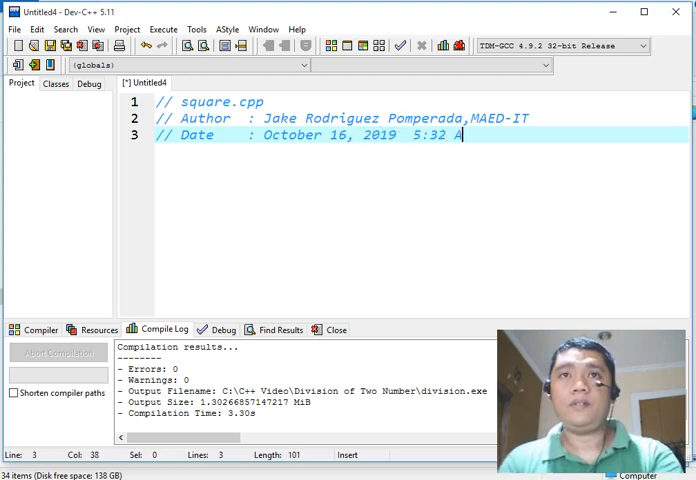
{"action": "type", "text": "M"}
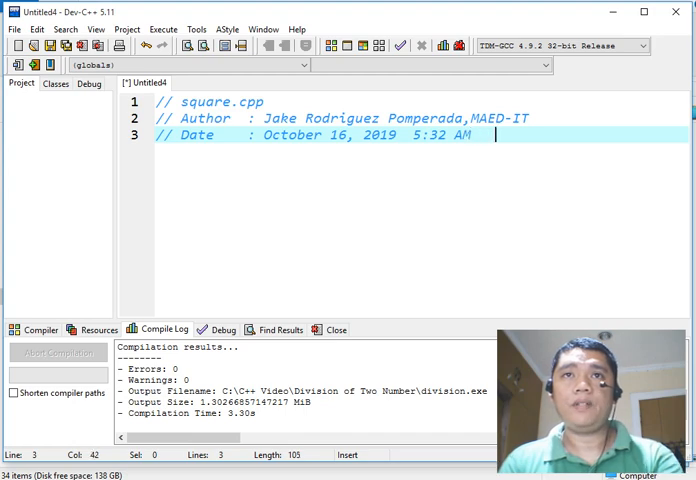
{"action": "type", "text": "Wednes"}
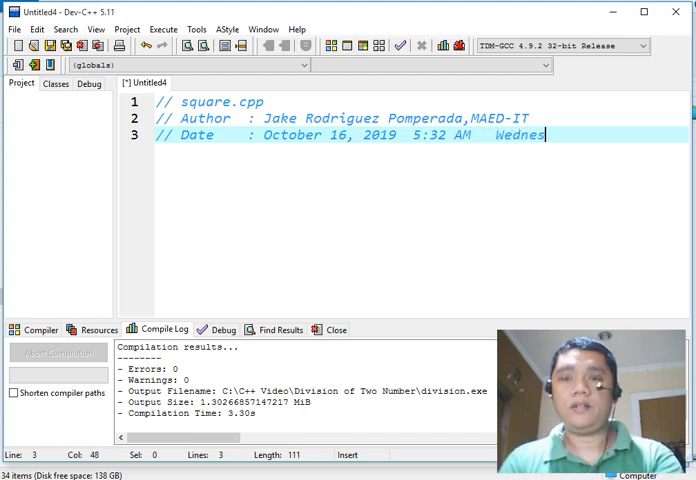
{"action": "type", "text": "day"}
{"action": "type", "text": "#include <iostream>"}
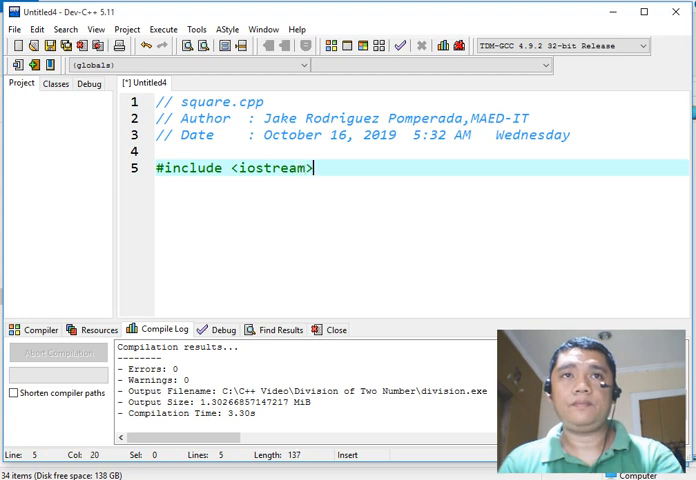
- Add the 'using namespace std' line to the code
{"action": "type", "text": "using nam"}
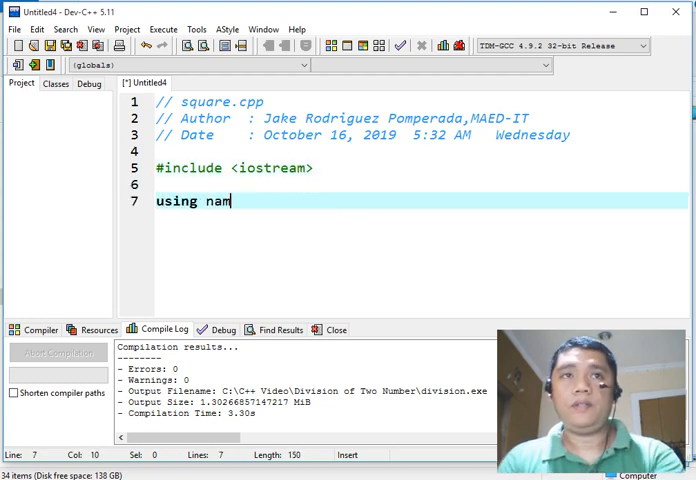
{"action": "type", "text": "espace std;"}
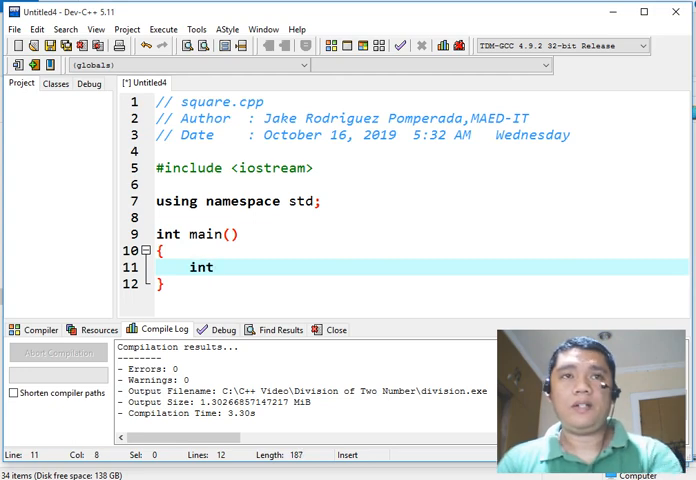
- Complete the declaration 'int area=0, side=0;' inside main()
{"action": "type", "text": "are"}
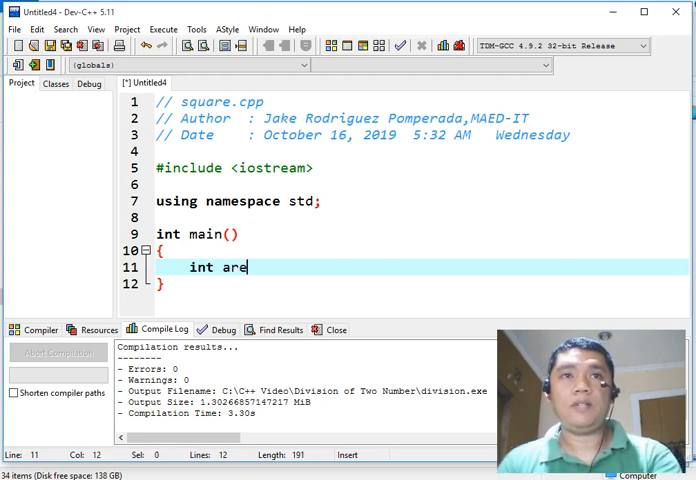
{"action": "type", "text": "a="}
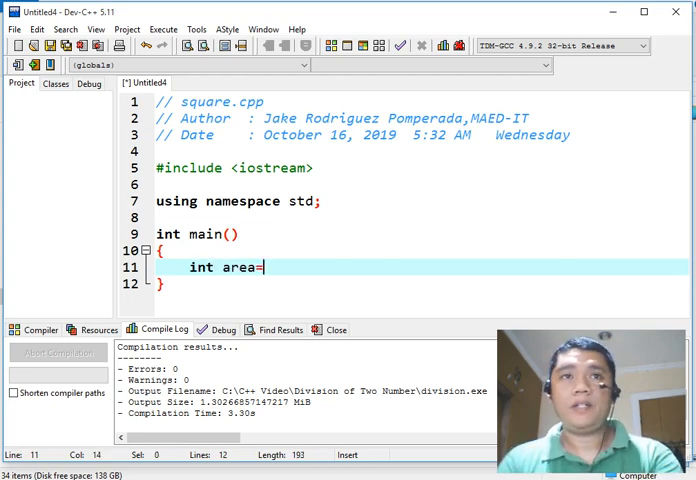
{"action": "type", "text": "0,"}
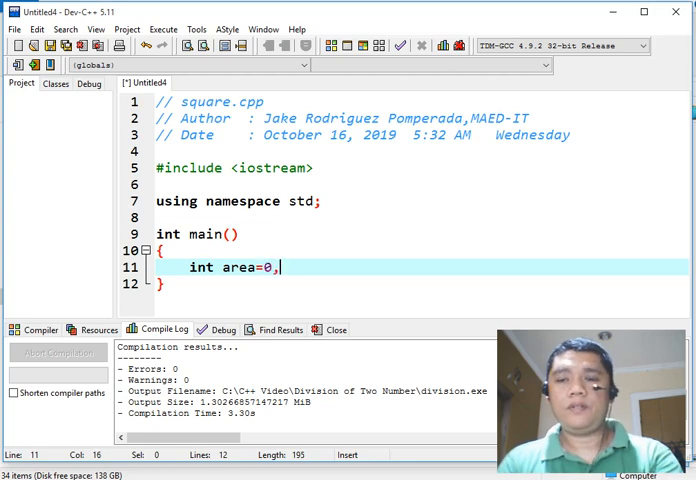
{"action": "type", "text": "side=0"}
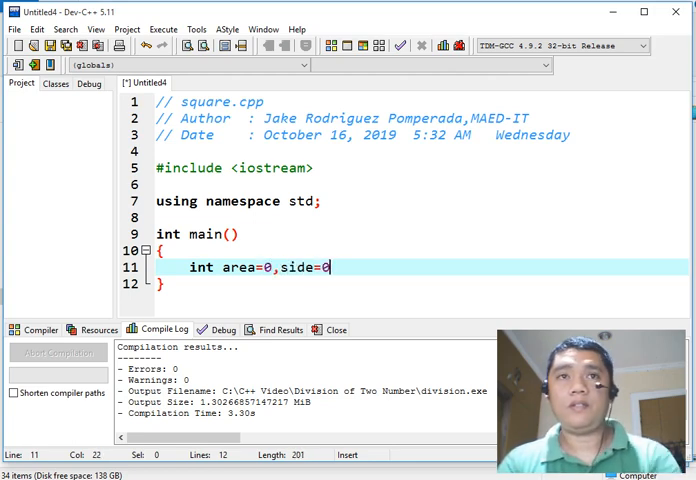
{"action": "type", "text": "''"}
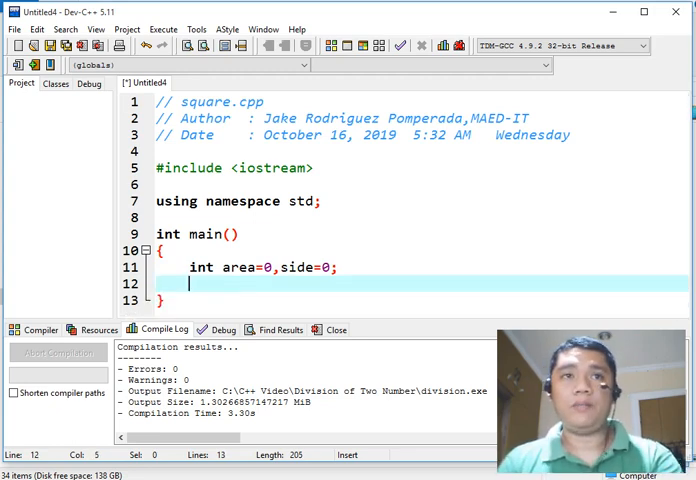
- Print blank lines and the tabbed title 'Area of the Square Solver'
{"action": "type", "text": "cout \""}
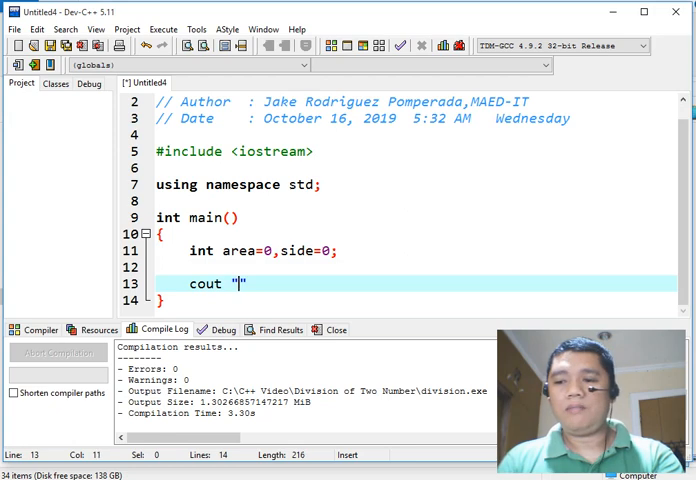
{"action": "type", "text": "\\n\\n"}
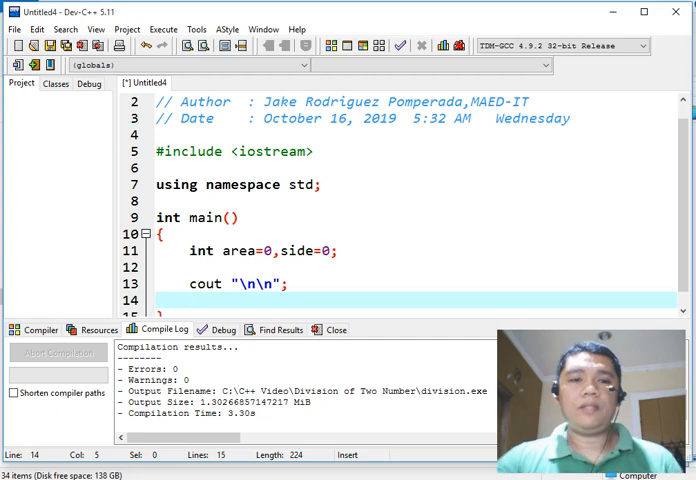
{"action": "type", "text": "cout <<\"\""}
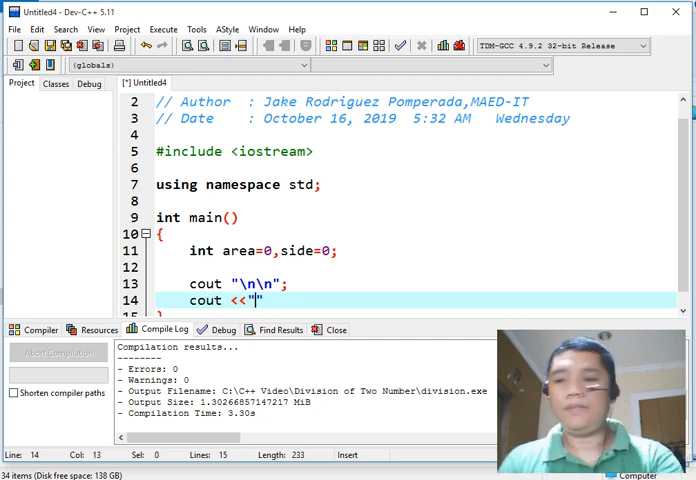
{"action": "type", "text": "\\"}
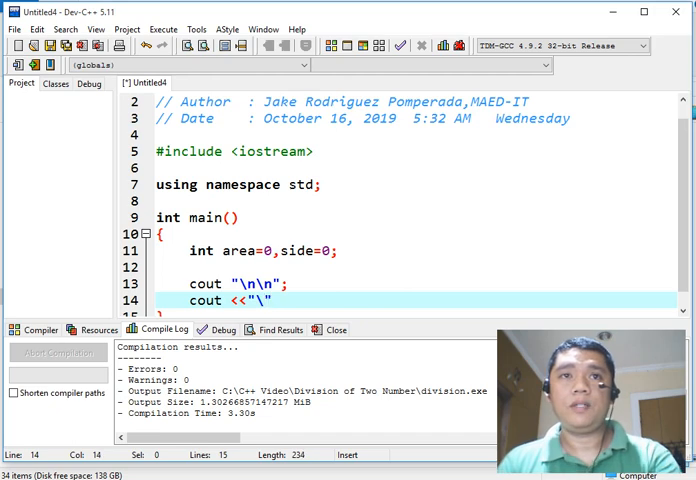
{"action": "type", "text": "t\""}
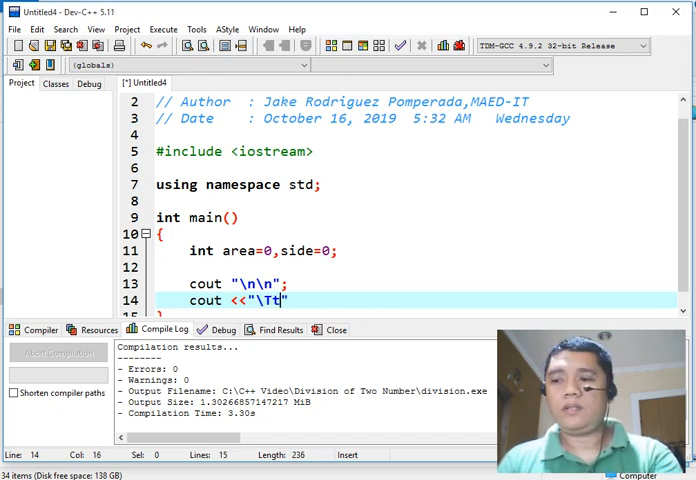
{"action": "type", "text": "Area of the"}
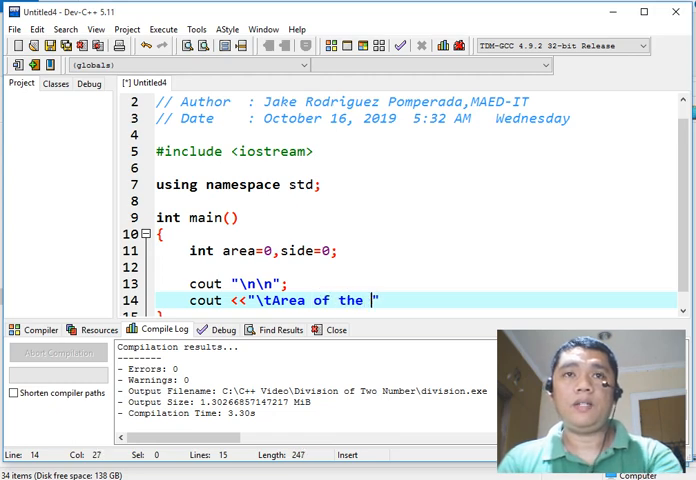
{"action": "type", "text": "Squar"}
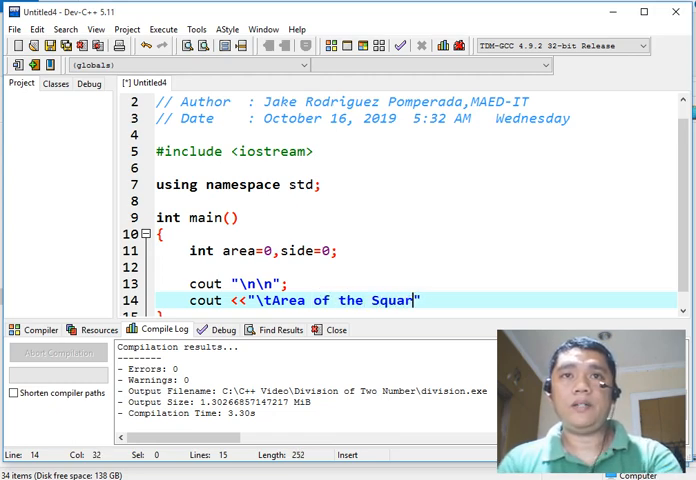
{"action": "type", "text": "e Solver in C++"}
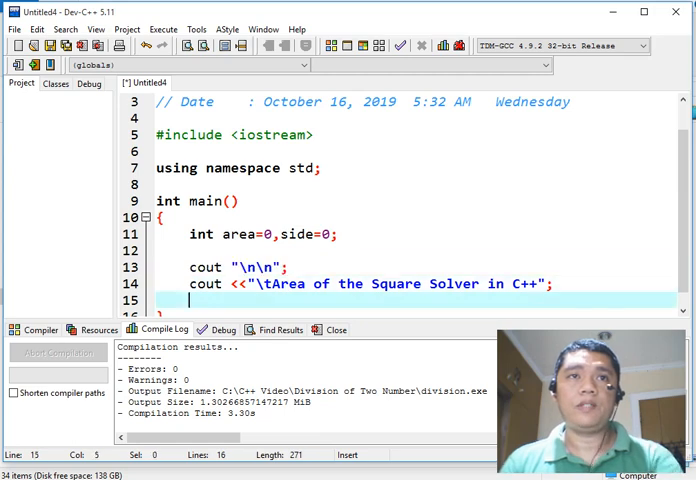
- Print more blank lines and the prompt for the side of the square
{"action": "type", "text": "cout \"\\n\\n\";"}
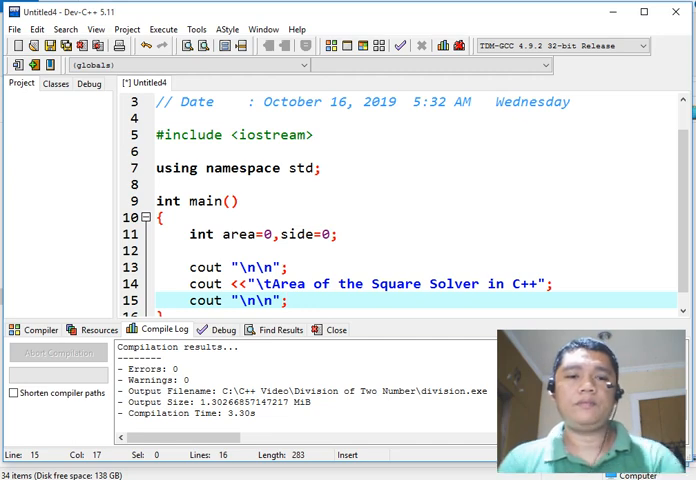
{"action": "type", "text": "cout <<"}
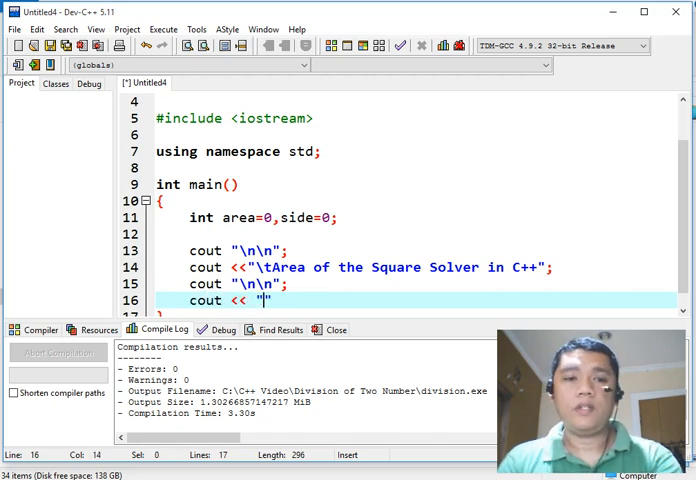
{"action": "type", "text": "\\tEndter Side of t"}
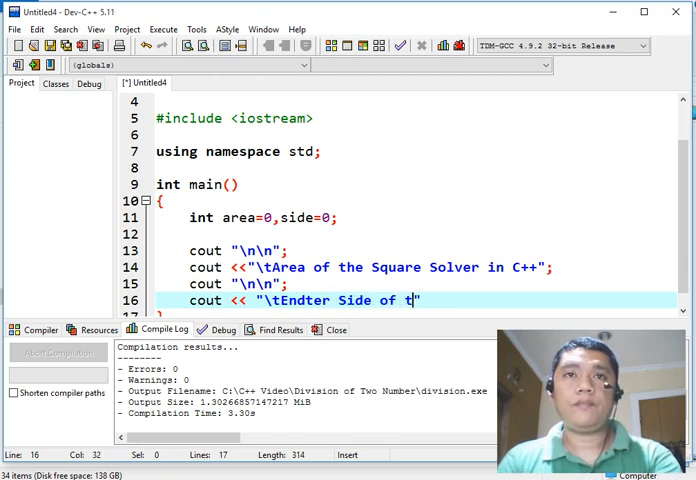
{"action": "type", "text": "he Square :"}
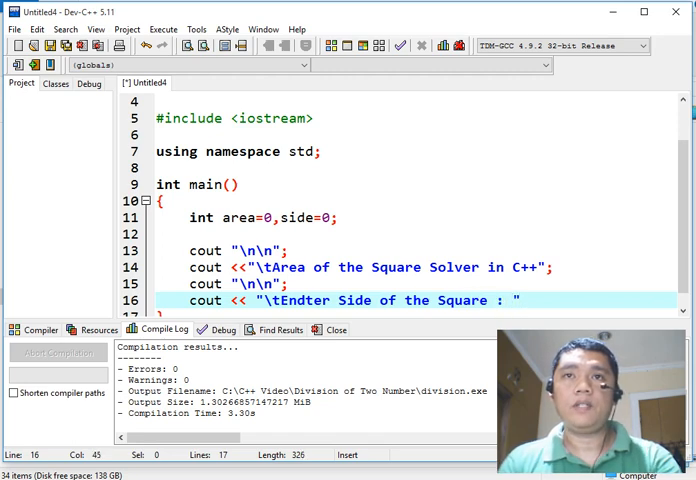
- Read side with 'cin >> side;' and compute area = (side * side)
{"action": "type", "text": "cin"}
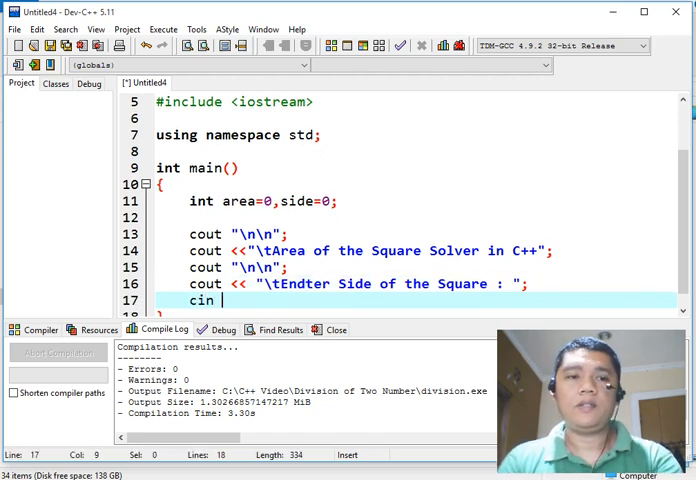
{"action": "type", "text": ">> sid"}
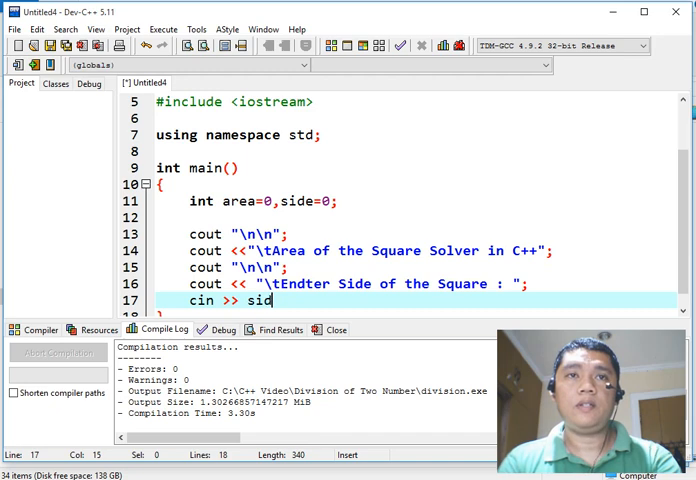
{"action": "type", "text": "e;"}
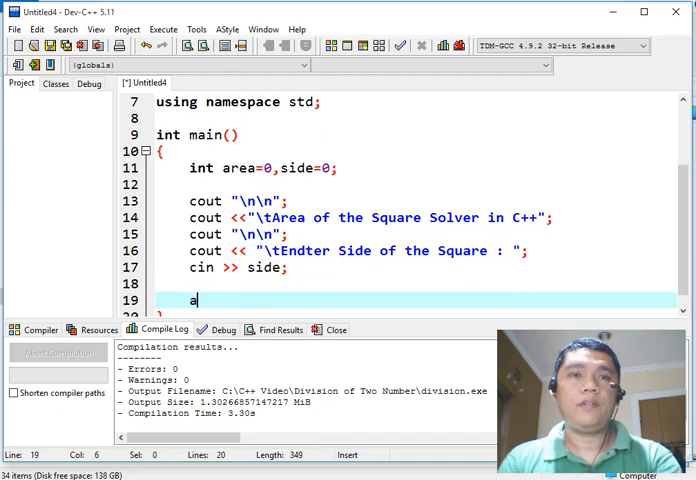
{"action": "type", "text": "rea="}
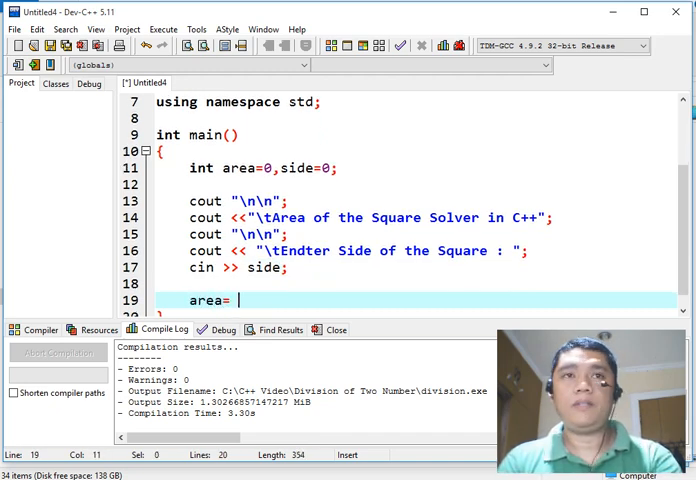
{"action": "type", "text": "(a)"}
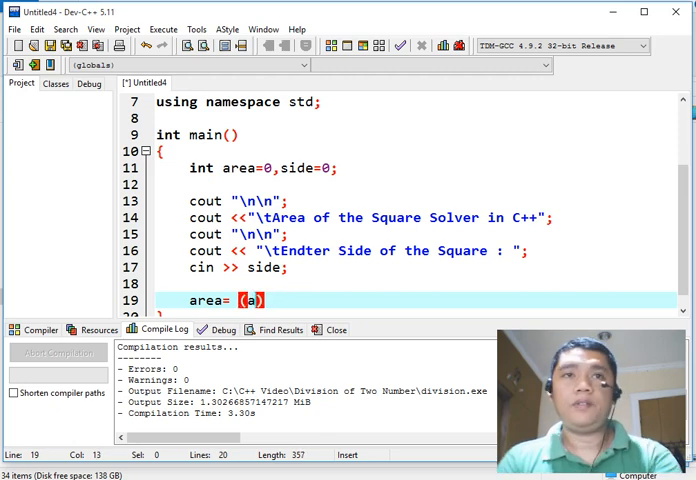
{"action": "type", "text": "side"}
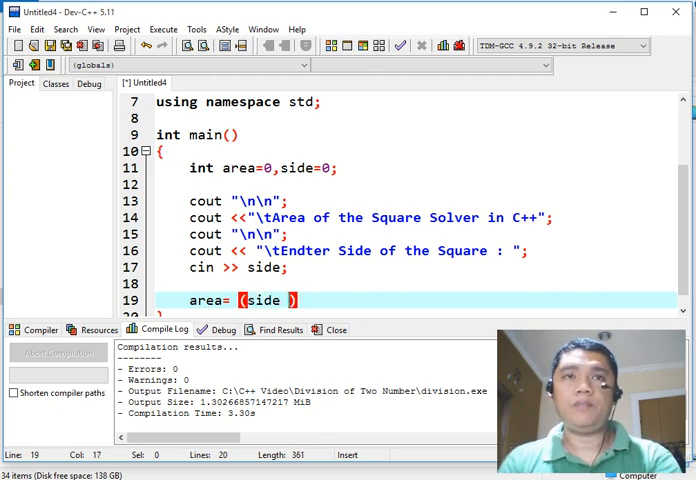
{"action": "type", "text": "* sd"}
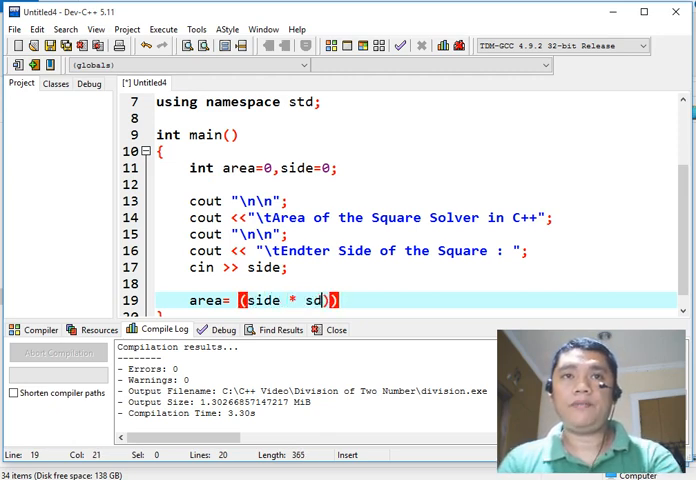
{"action": "type", "text": "ide"}
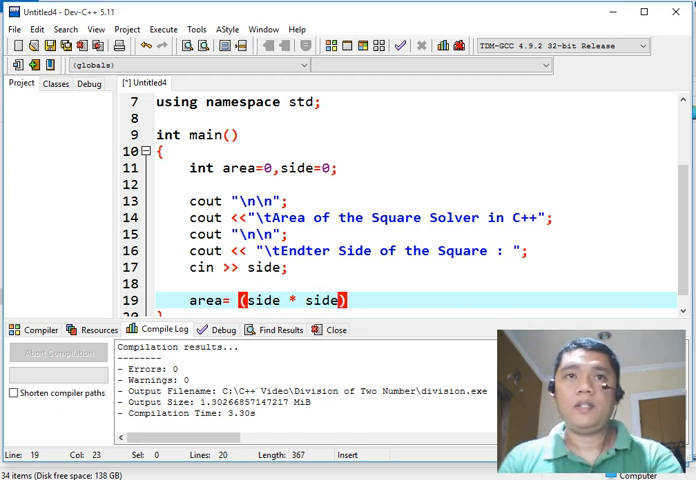
- Output "\tThe Area of the Square is " << area << "." on line 21
{"action": "scroll", "scroll_direction": "down", "scroll_amount": 3}
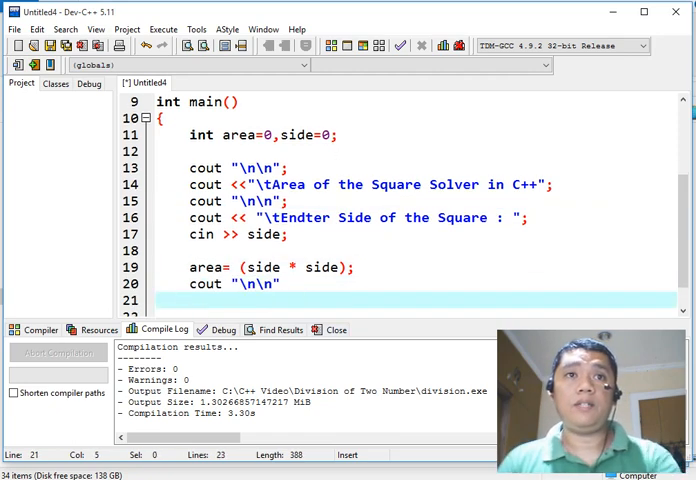
{"action": "type", "text": "cout <<"}
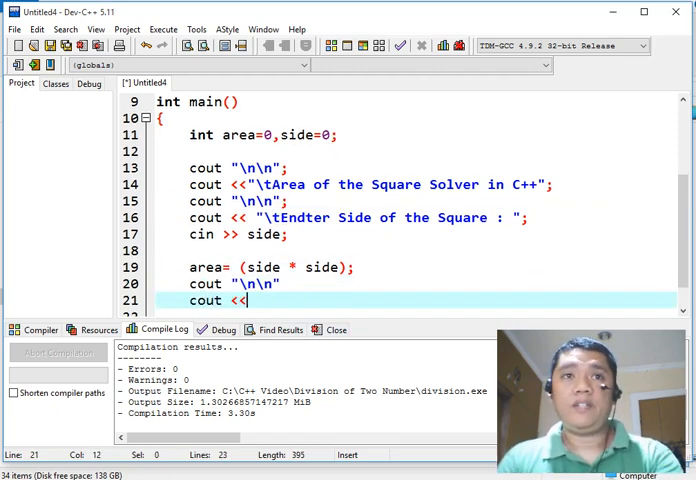
{"action": "type", "text": "\"\\t\""}
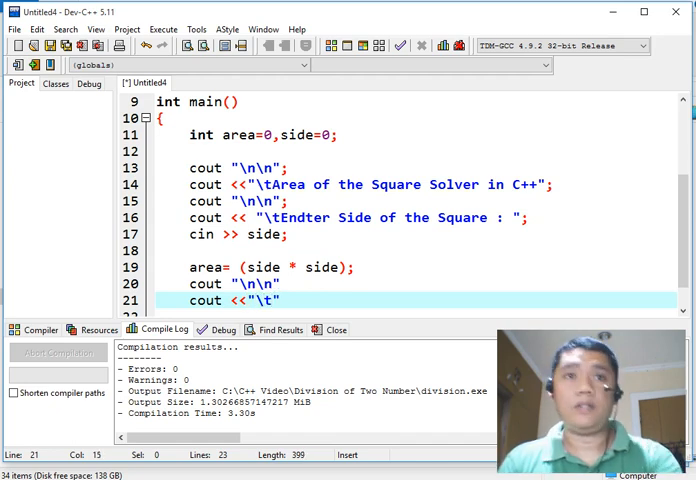
{"action": "type", "text": "The"}
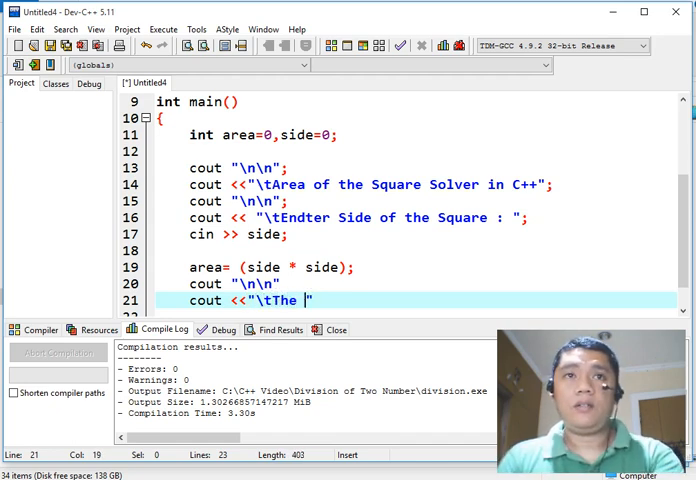
{"action": "type", "text": "Area"}
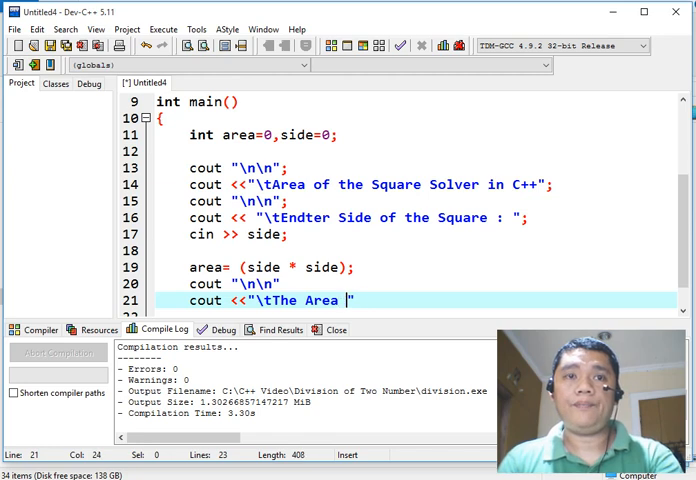
{"action": "type", "text": "of the Square is"}
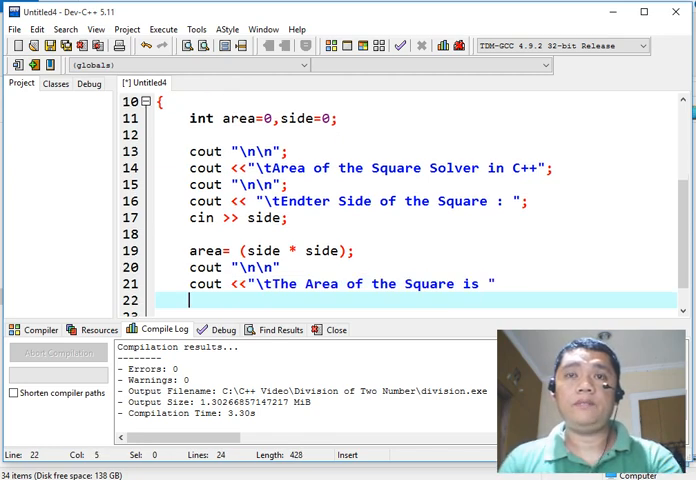
{"action": "type", "text": "<< area"}
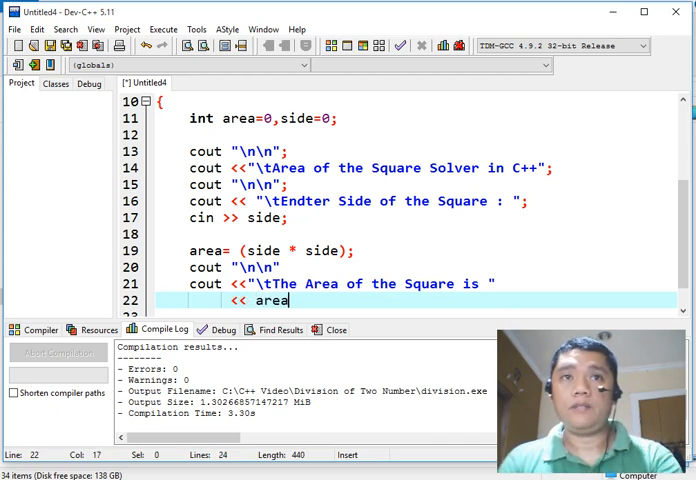
{"action": "type", "text": "<<\".\";"}
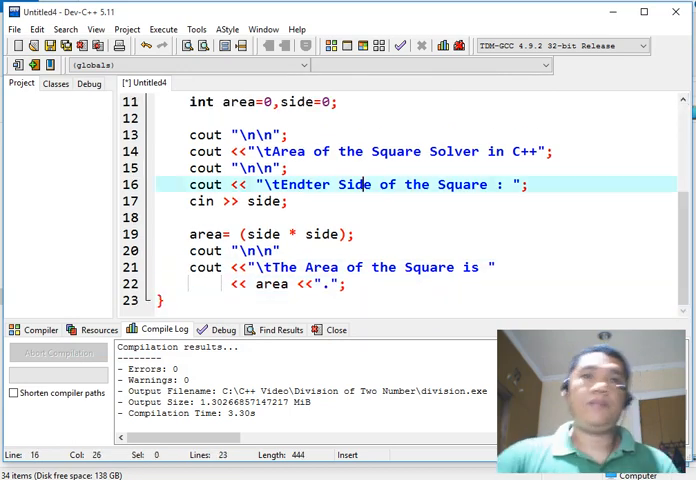
- Highlight the header, include and title lines, then tidy the area calculation spacing
{"action": "scroll", "scroll_direction": "up", "scroll_amount": 3}
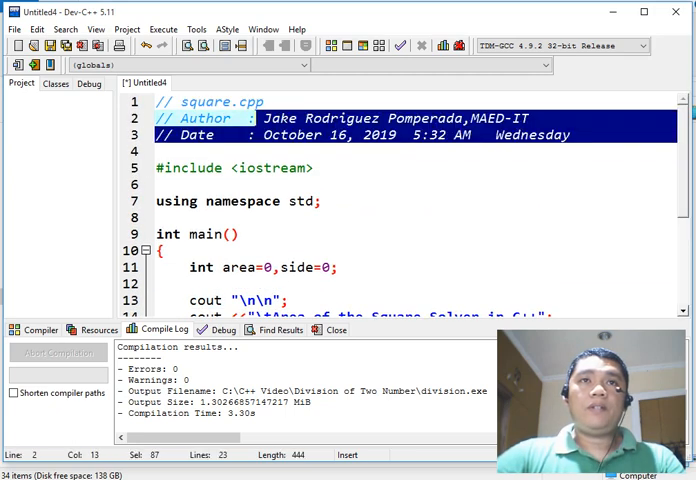
{"action": "left_click", "coordinate": [180, 187]}
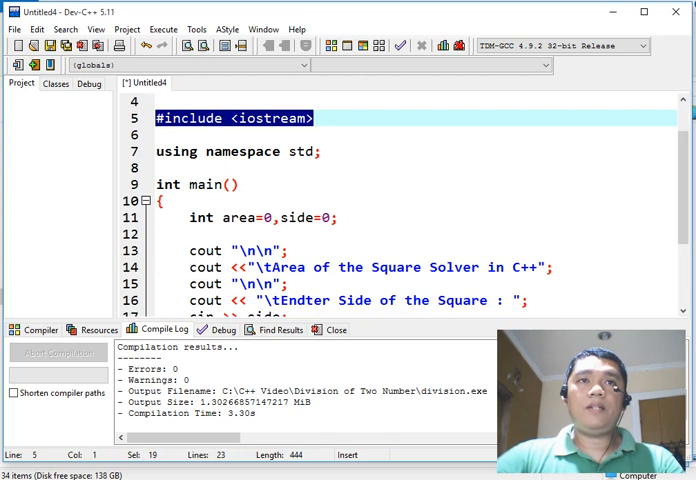
{"action": "left_click_drag", "start_coordinate": [313, 118], "coordinate": [238, 184]}
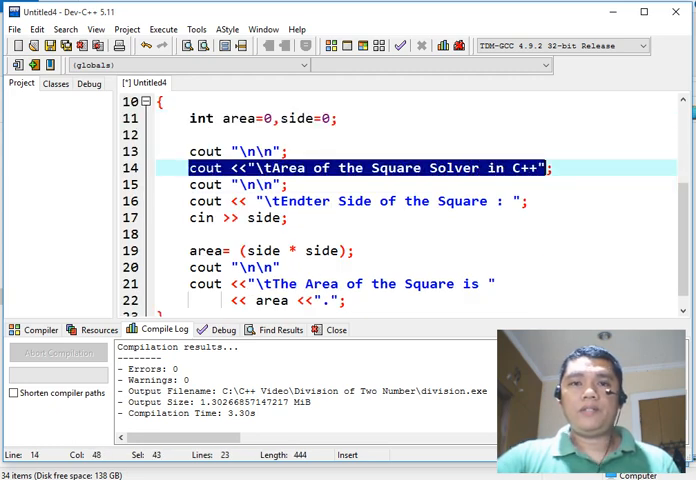
{"action": "left_click", "coordinate": [300, 201]}
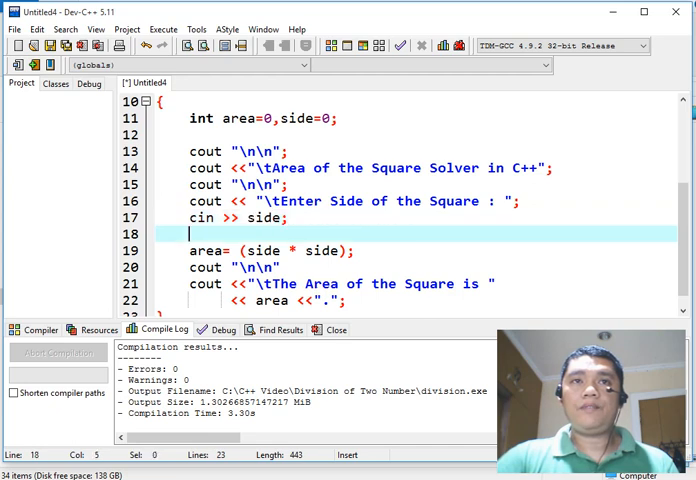
{"action": "double_click", "coordinate": [265, 217]}
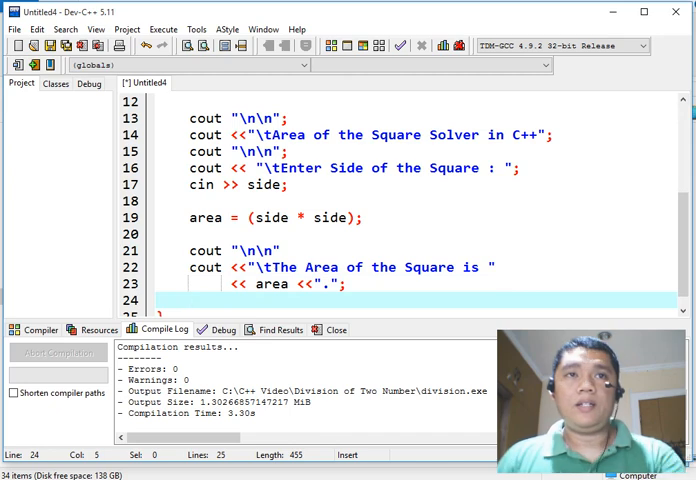
- Add 'cout << "\n\n";' and 'cout << "\tEnd of the Program";' before main's closing brace
{"action": "type", "text": "cout << \"\""}
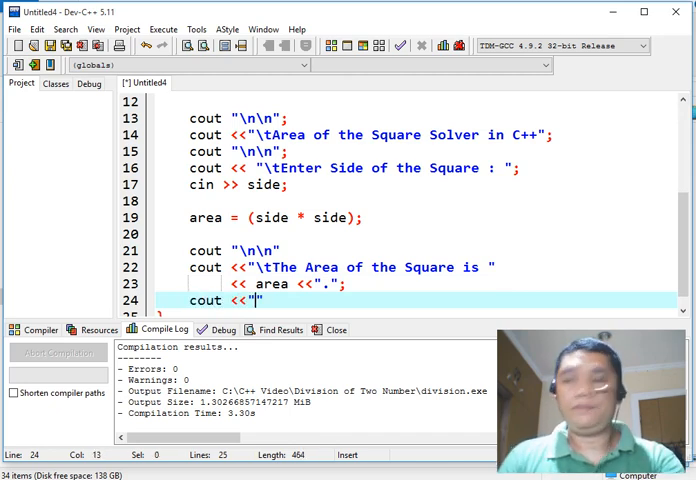
{"action": "type", "text": "\\n\\n\";"}
{"action": "type", "text": "cout <<"}
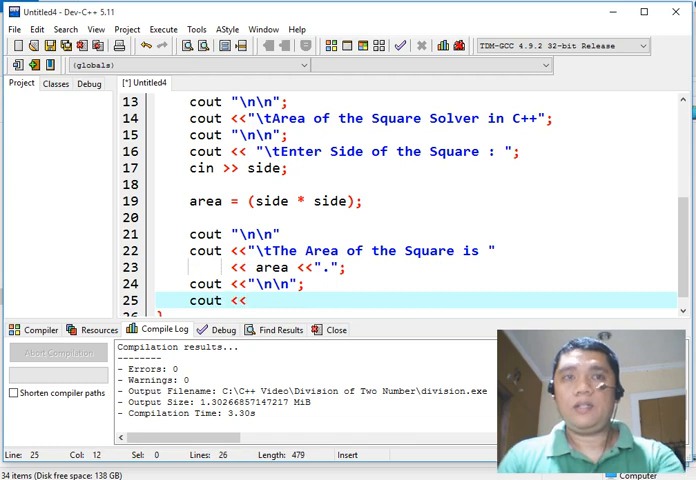
{"action": "type", "text": "\"\\tEnd of\""}
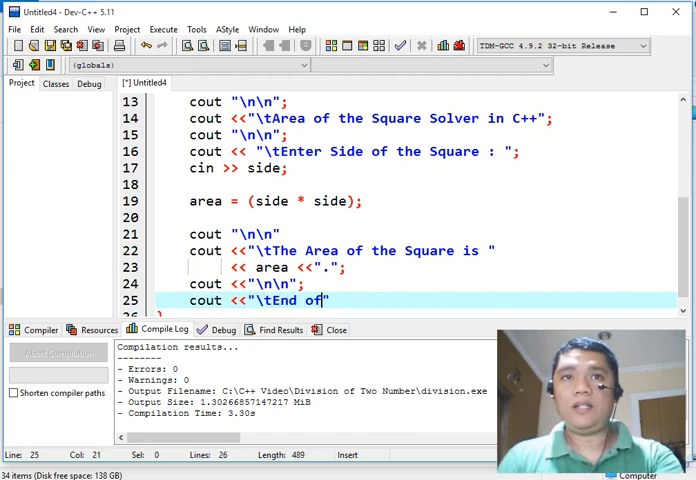
{"action": "type", "text": "the Program"}
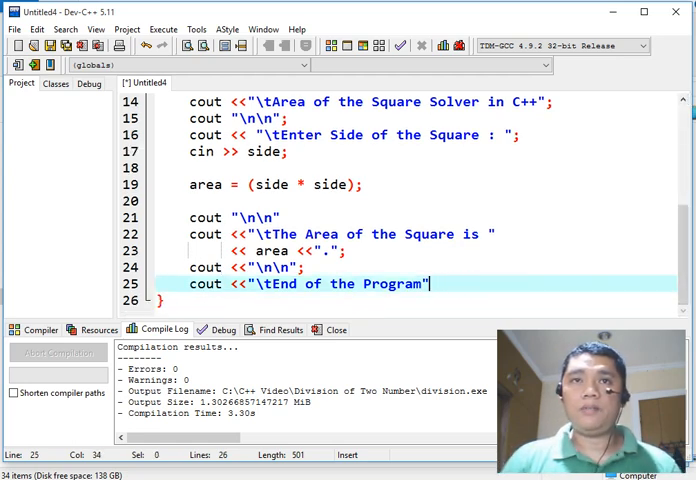
{"action": "type", "text": ";"}
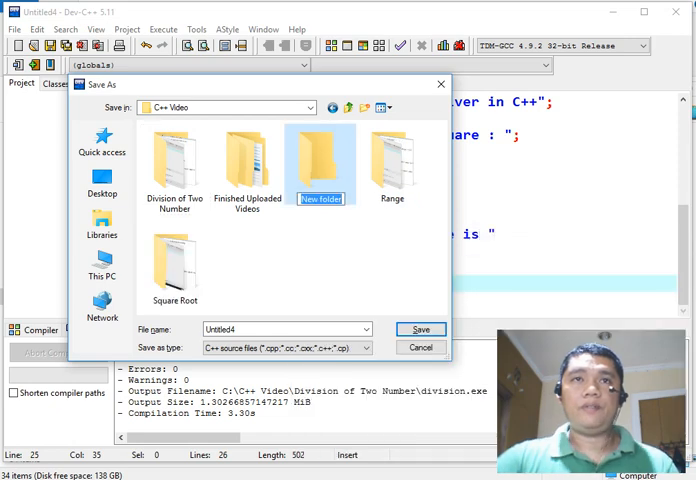
- Save the code as square.cpp in a new 'Area of Square' folder
{"action": "type", "text": "Square"}
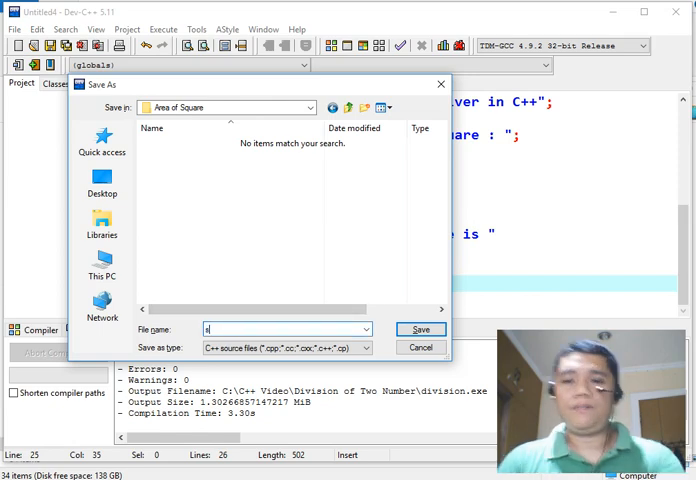
{"action": "type", "text": "quare.cpp"}
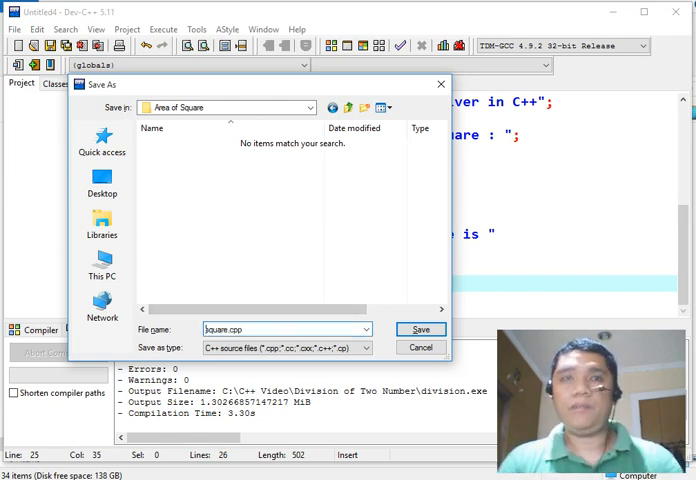
{"action": "double_click", "coordinate": [209, 329]}
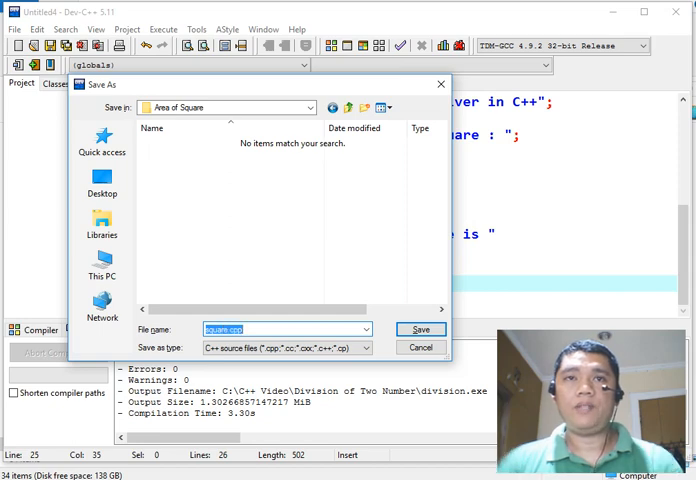
{"action": "left_click", "coordinate": [420, 329]}
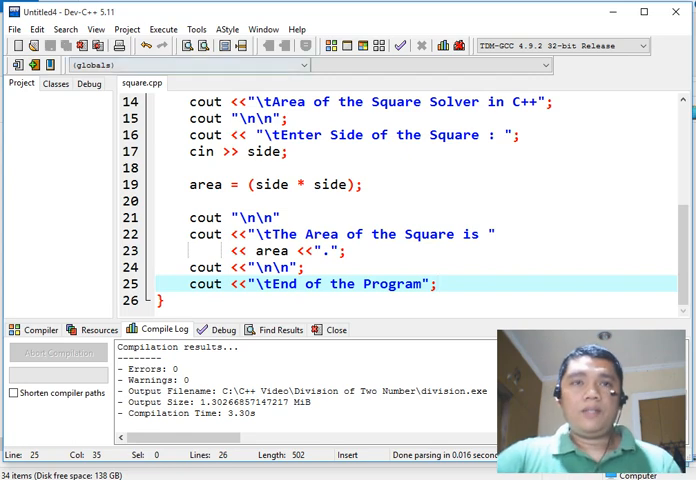
- Compile and insert the missing << after cout on lines 13, 15 and 21
{"action": "left_click", "coordinate": [162, 29]}
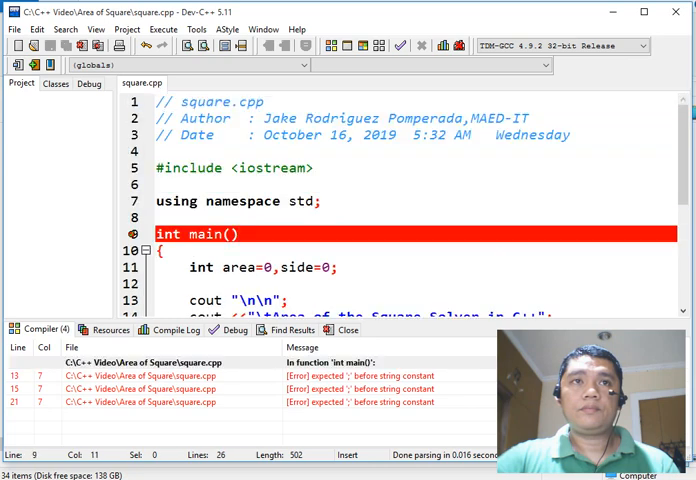
{"action": "scroll", "scroll_direction": "down", "scroll_amount": 3}
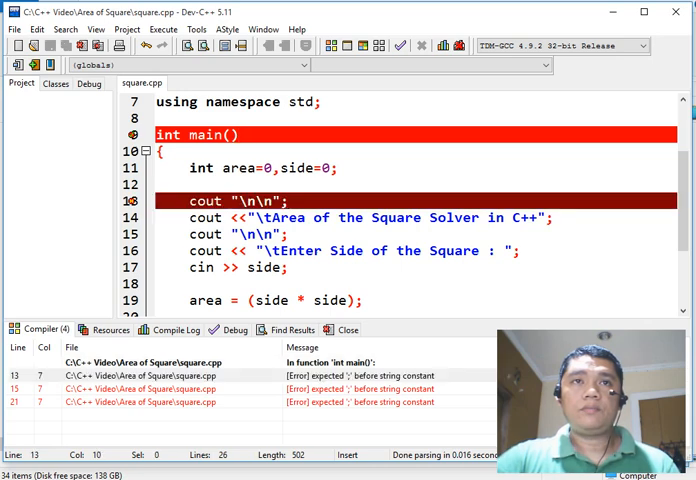
{"action": "type", "text": "<"}
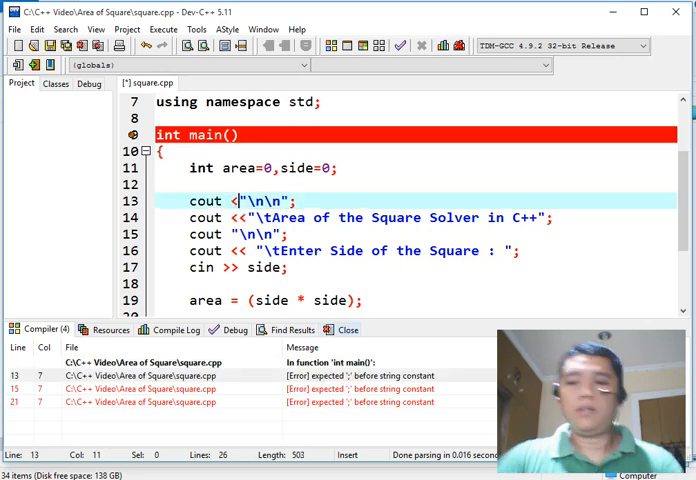
{"action": "left_click", "coordinate": [162, 29]}
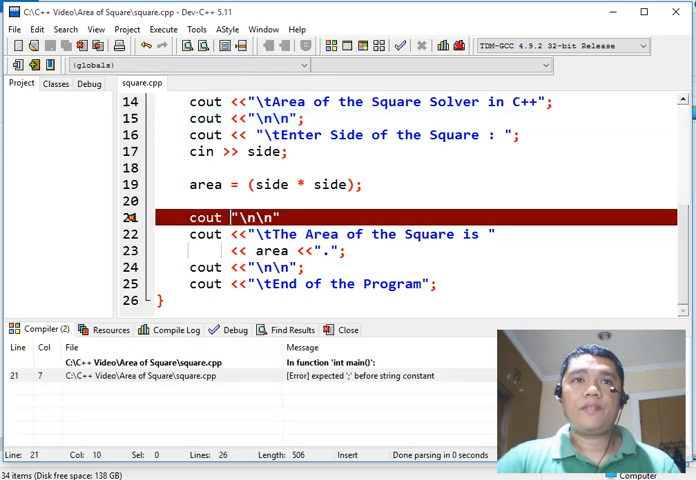
{"action": "type", "text": "<"}
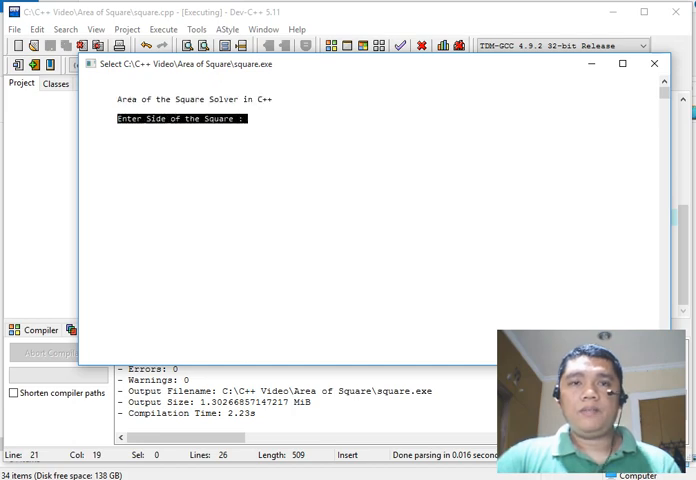
- Compile and run the program, entering 10 as the square's side
{"action": "type", "text": "5"}
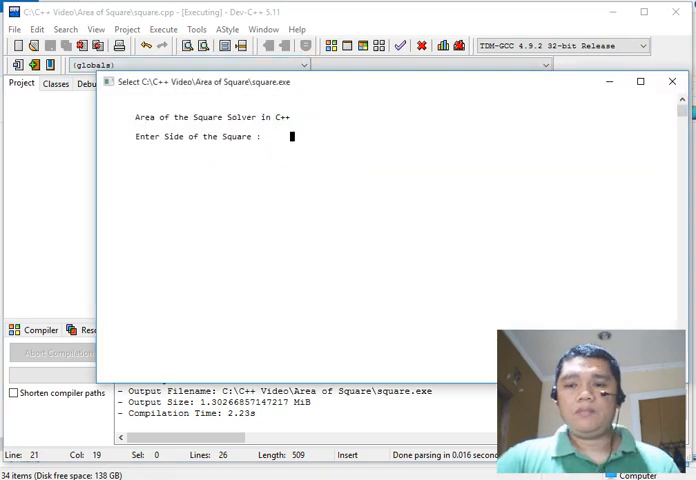
{"action": "type", "text": "10"}
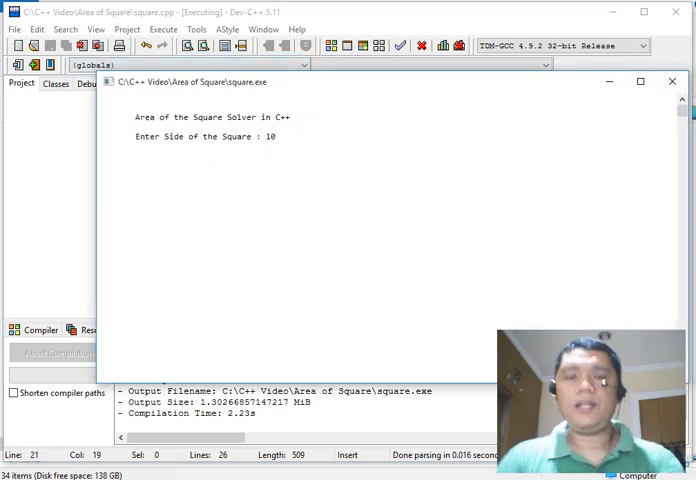